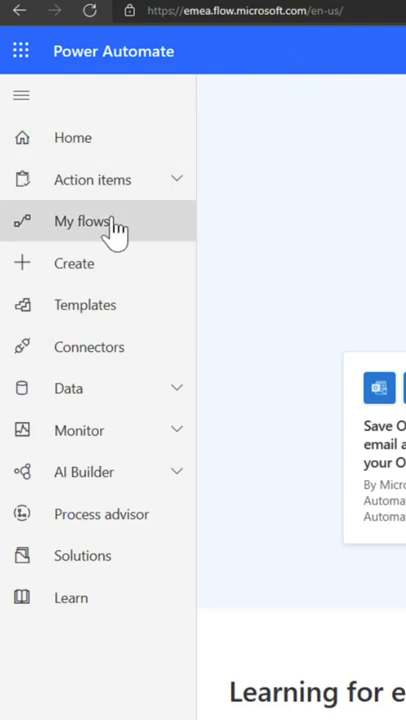
# Step: Start a new instant cloud flow named 'Business Card Reader' with a manual trigger
pyautogui.click(81, 221)
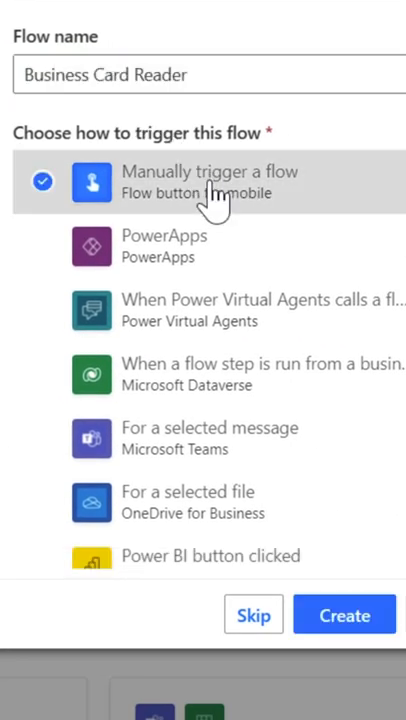
# Step: Create the flow and add a File input named 'My Image' to the manual trigger
pyautogui.click(344, 614)
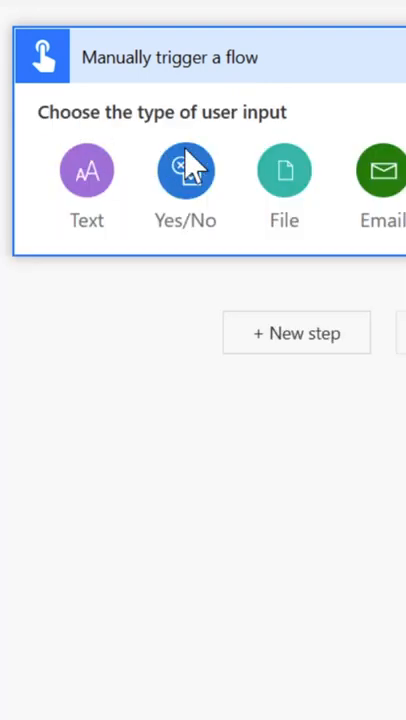
pyautogui.click(284, 170)
pyautogui.write('My Image')
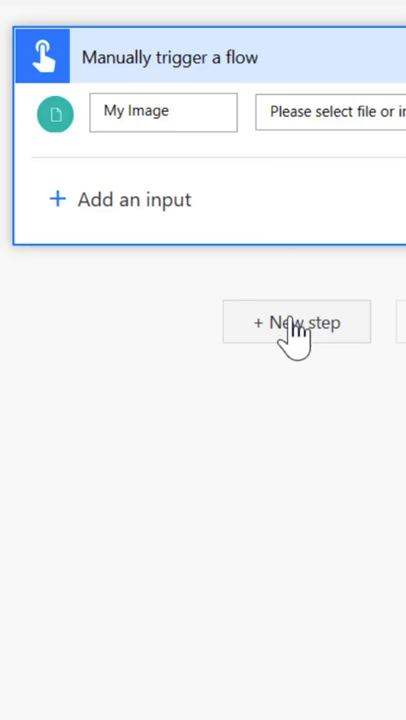
# Step: Add AI Builder 'Read business card information' using the My Image file as the business card
pyautogui.click(296, 322)
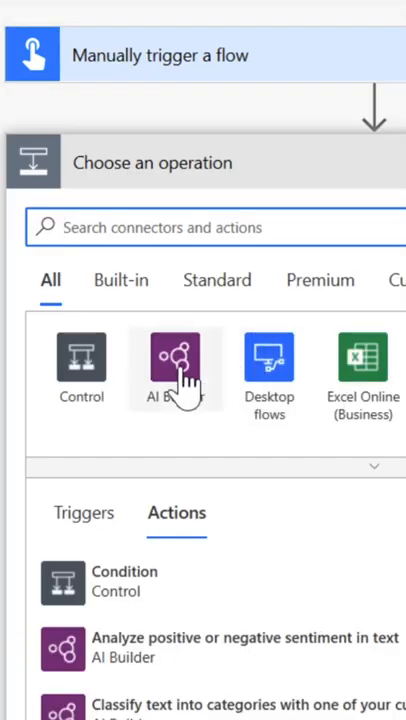
pyautogui.click(175, 360)
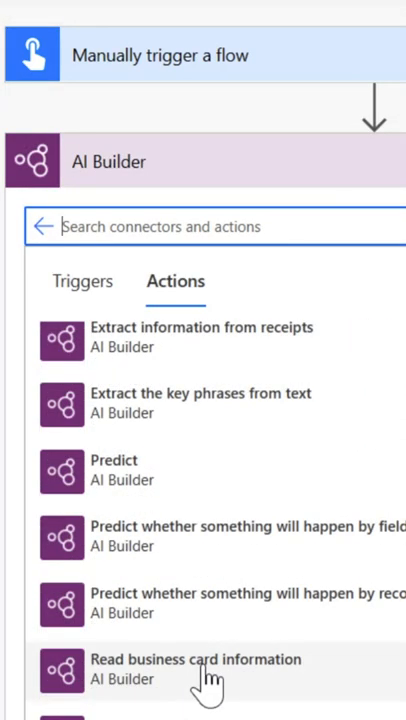
pyautogui.click(200, 668)
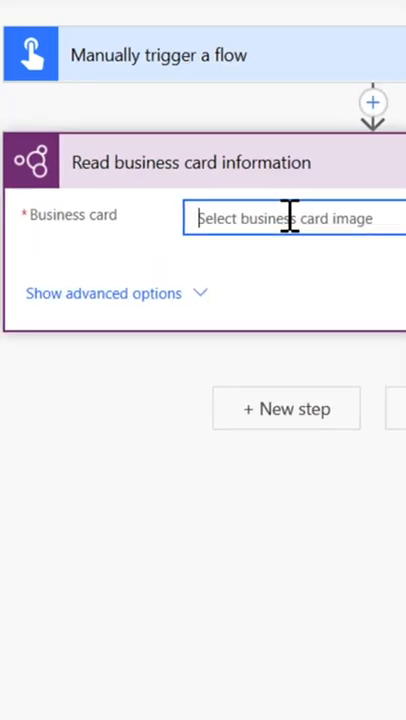
pyautogui.click(287, 218)
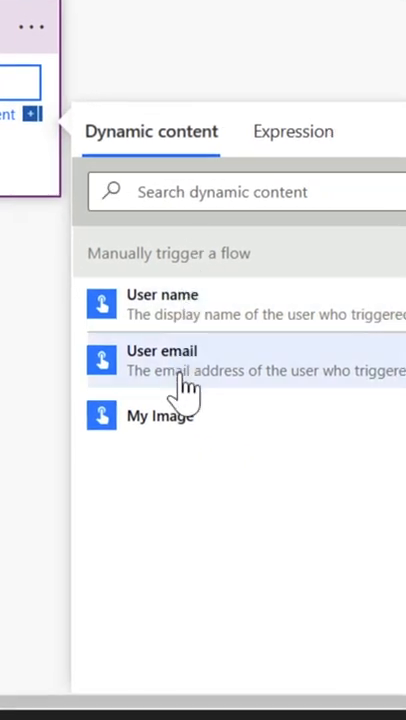
pyautogui.click(162, 360)
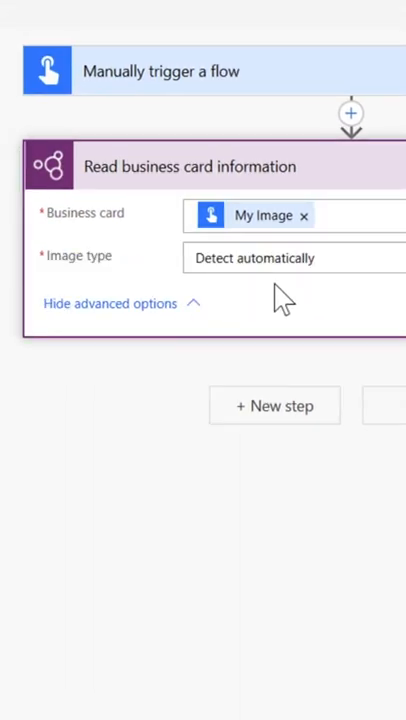
pyautogui.moveTo(275, 405)
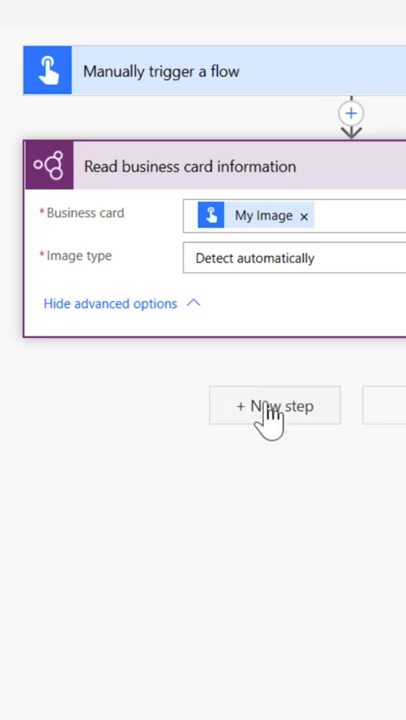
# Step: Add a Dataverse row to Contact List mapping Email and City, then test manually
pyautogui.click(276, 406)
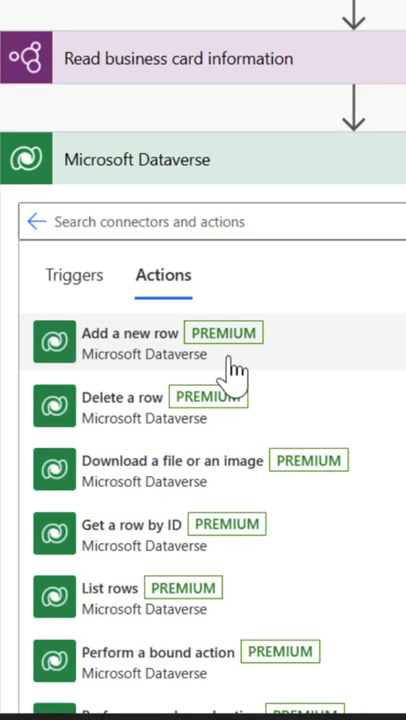
pyautogui.click(130, 342)
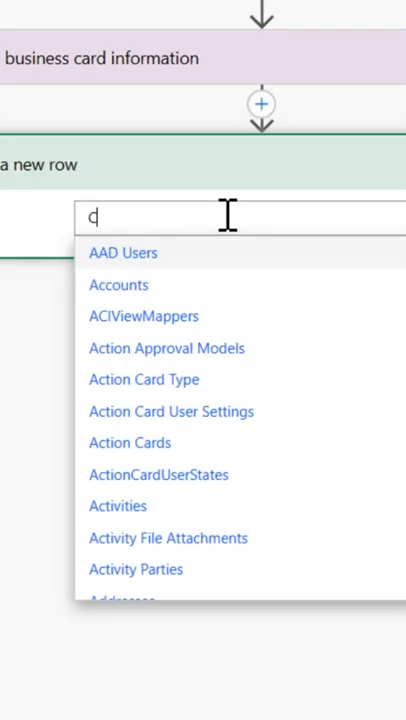
pyautogui.write('Contact')
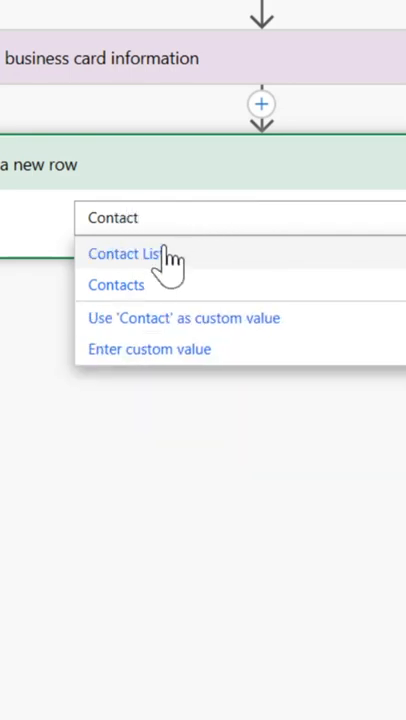
pyautogui.click(124, 253)
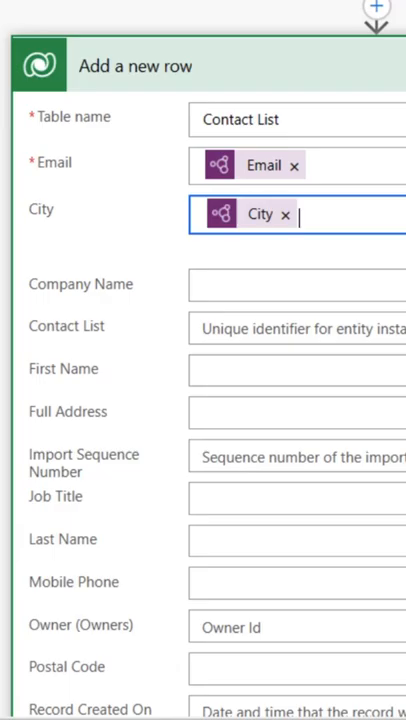
pyautogui.click(375, 10)
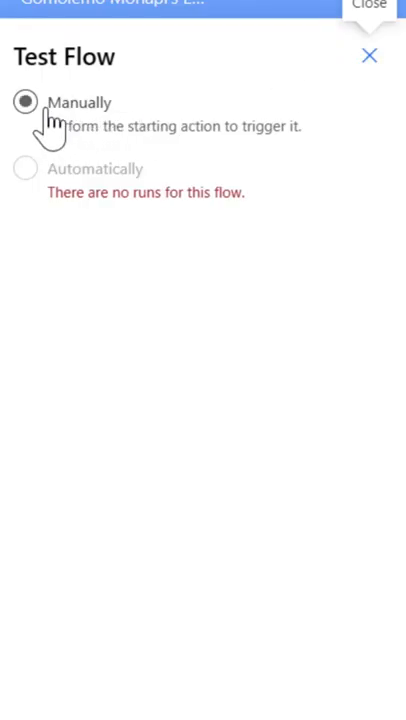
pyautogui.click(369, 55)
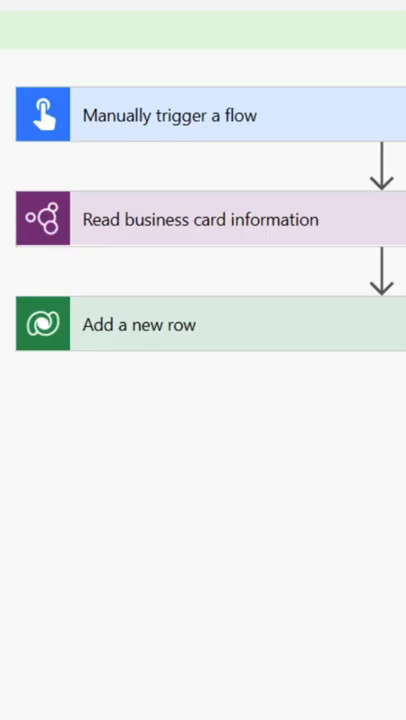